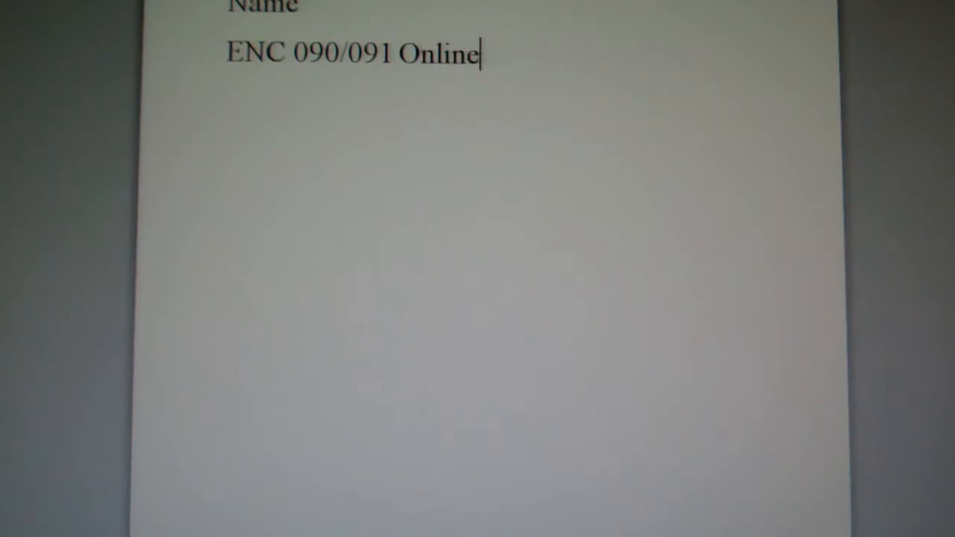
# Step: Add 'Date' on its own line beneath the ENC 090/091 Online course line
pyautogui.write('Date')
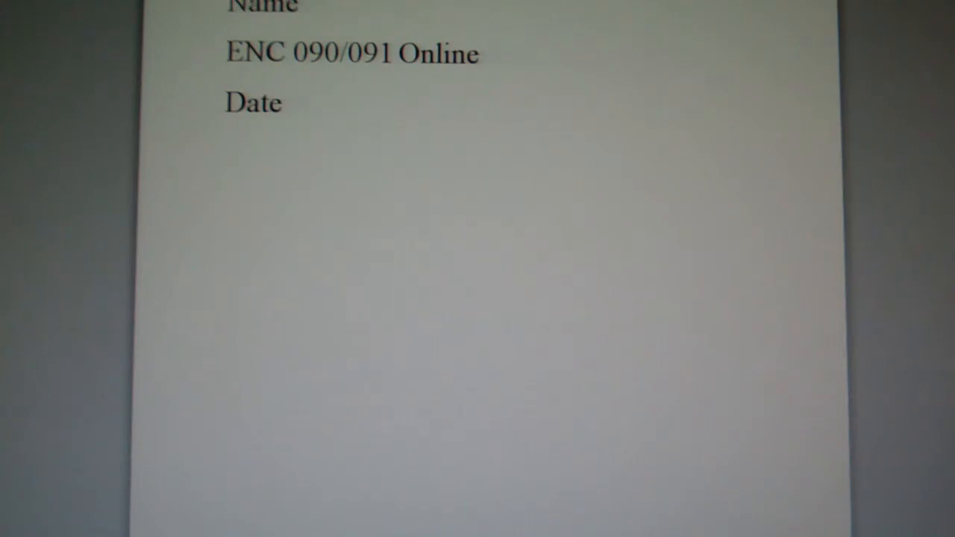
pyautogui.click(287, 103)
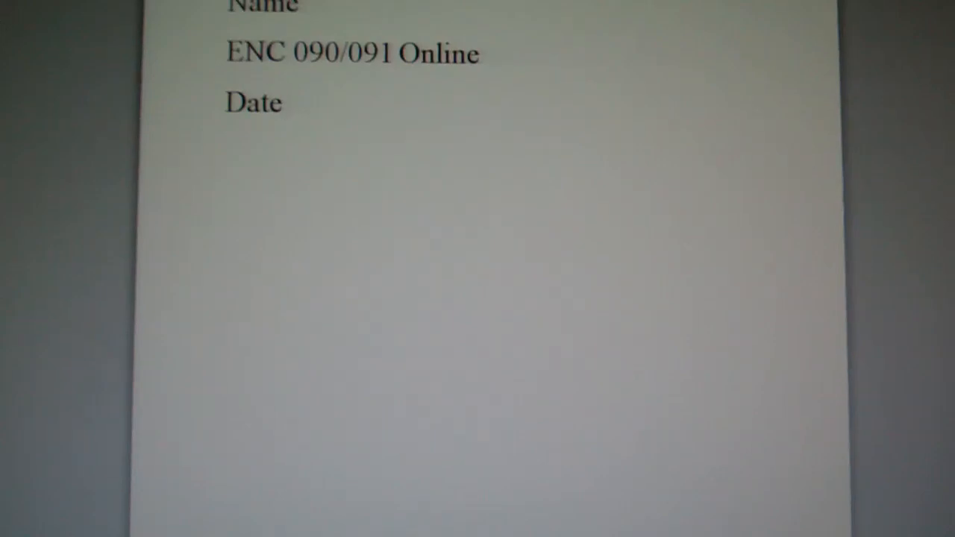
pyautogui.click(282, 103)
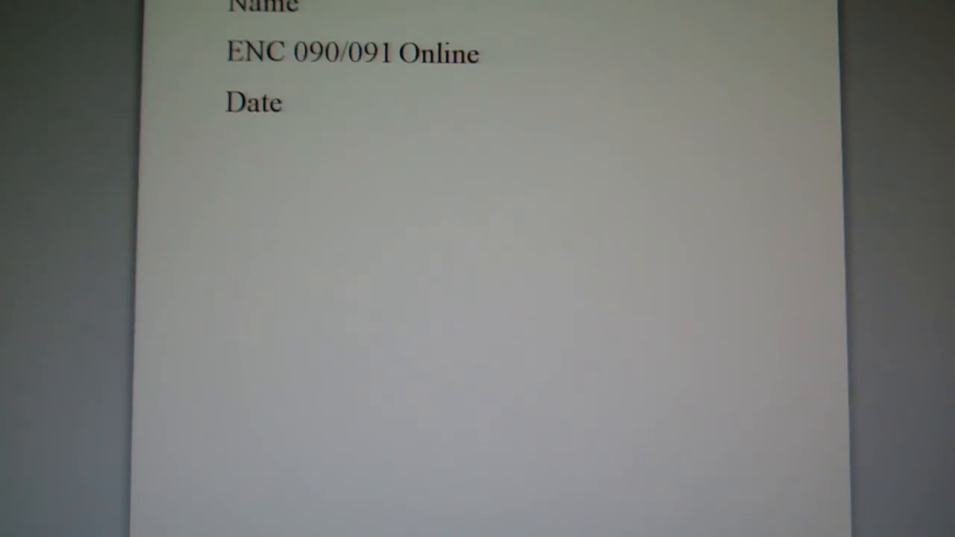
pyautogui.click(284, 103)
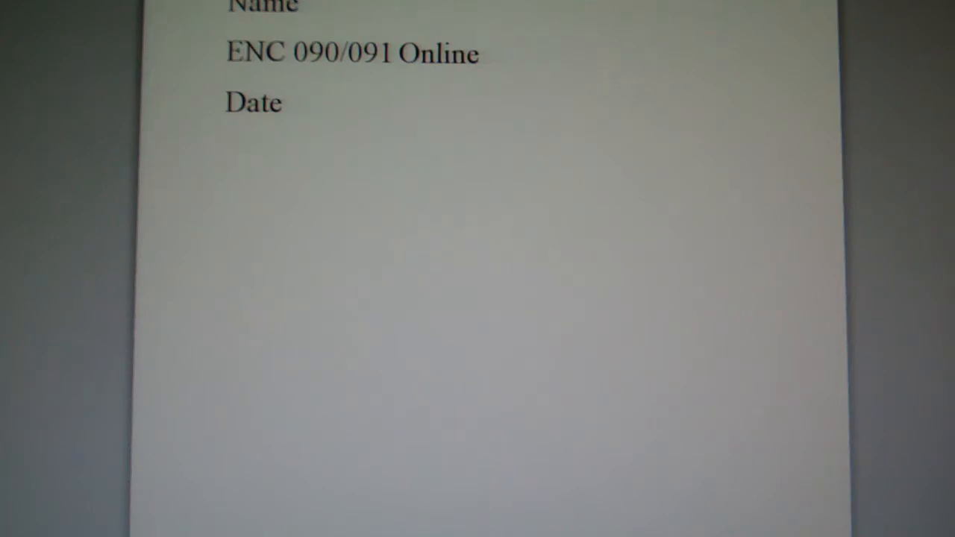
# Step: Type 'Begin the assignment' on the line below Date to start the body text
pyautogui.write('Begin t')
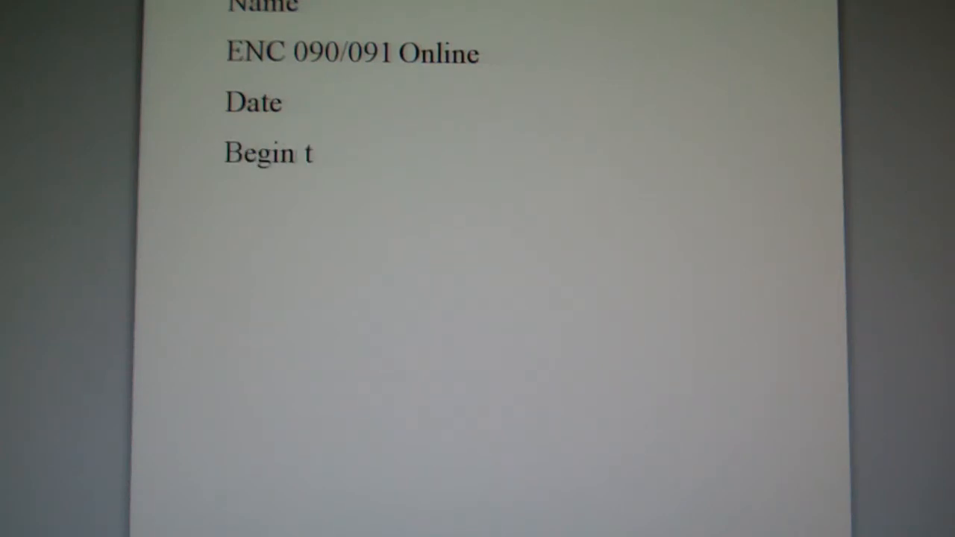
pyautogui.write('he assign')
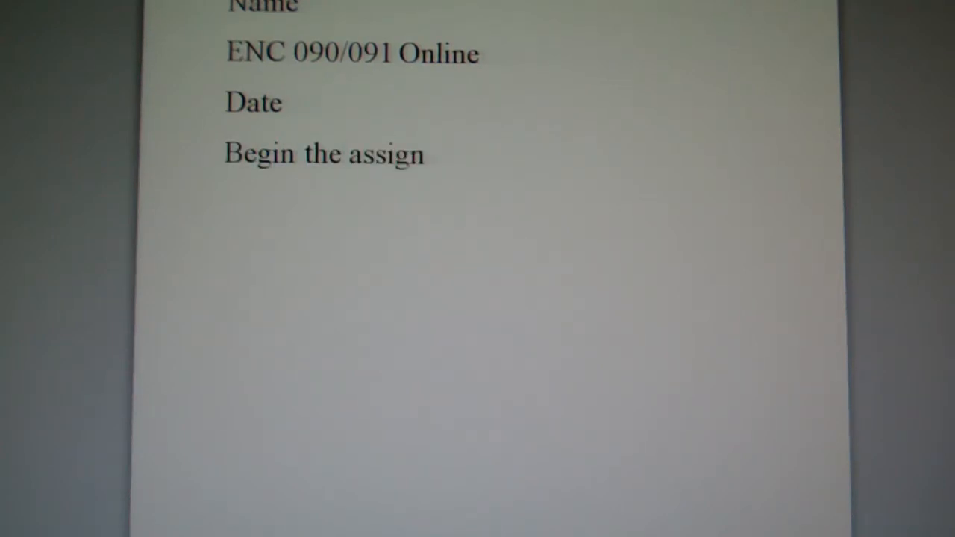
pyautogui.write('ment')
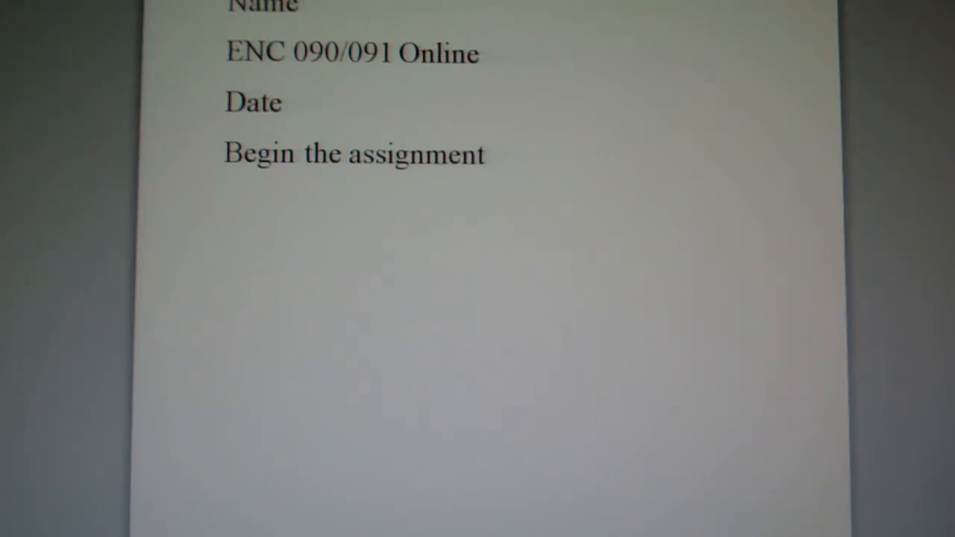
pyautogui.click(484, 154)
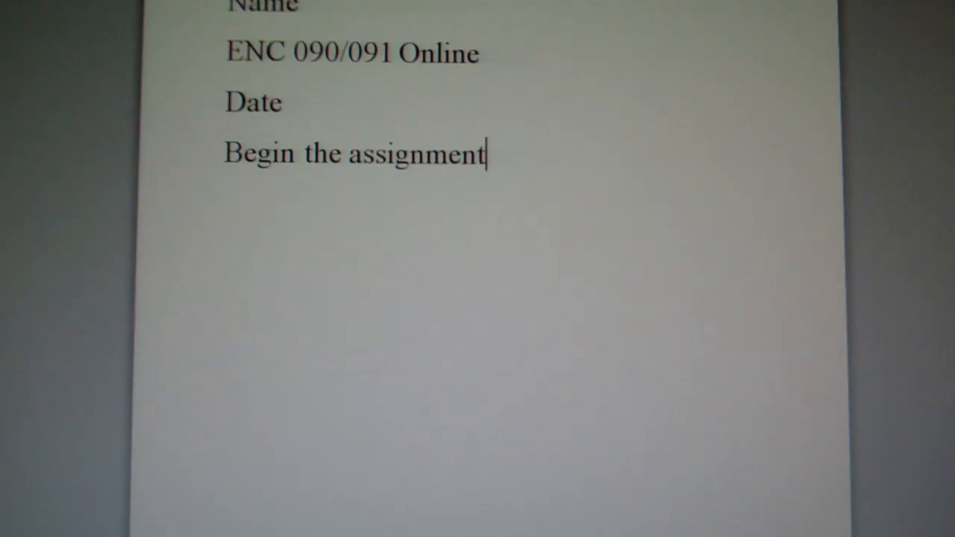